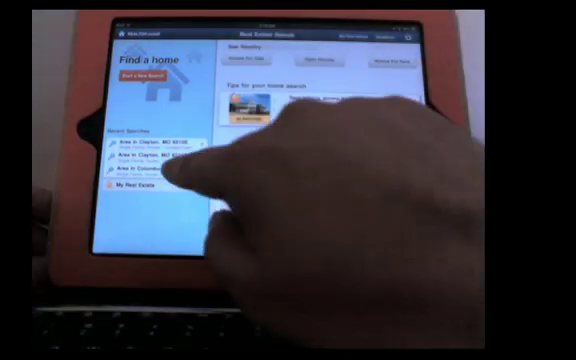
- Open the recent 'Area in Clayton, MO' home search from Recent Searches
left_click(150, 170)
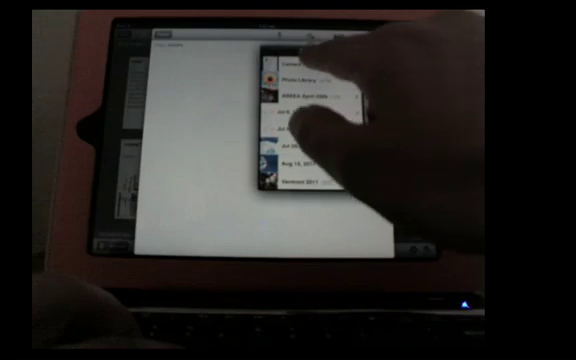
- Insert the listings map, home listing and mortgage payment screenshots from Camera Roll into the note
left_click(300, 100)
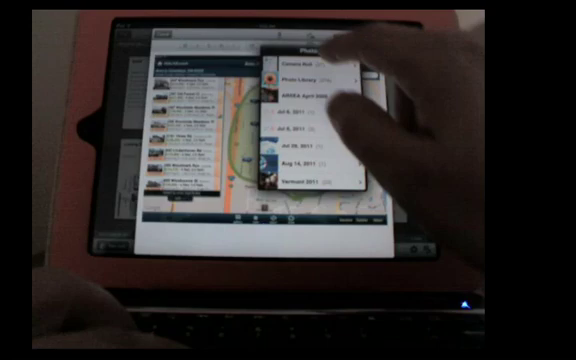
left_click(290, 63)
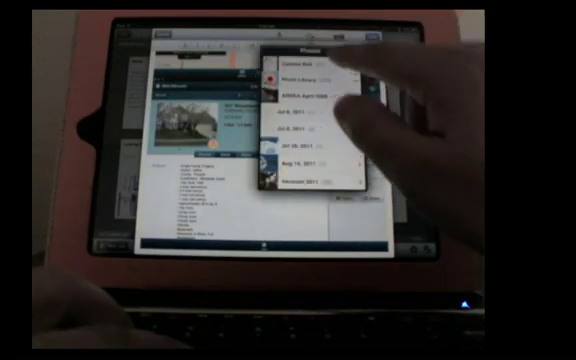
left_click(300, 62)
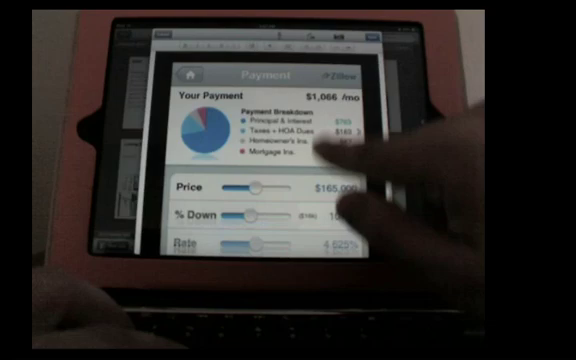
scroll("down", 3)
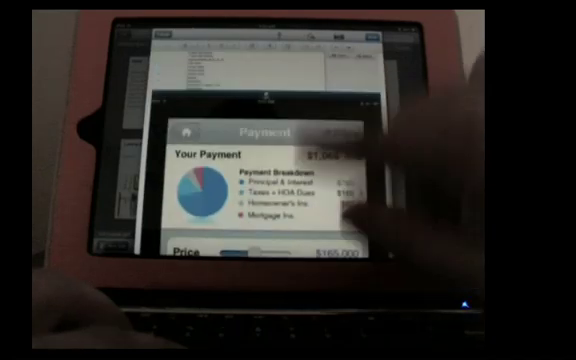
scroll("down", 3)
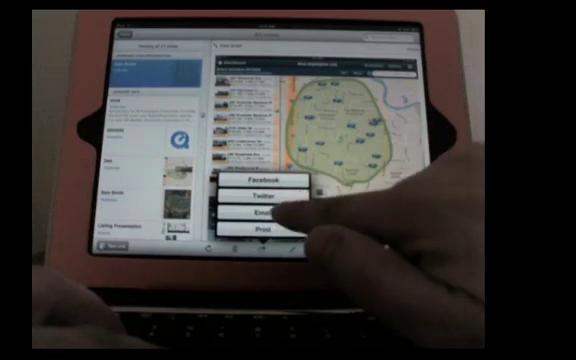
- Choose Email from the note's share menu to send it to the client
left_click(255, 213)
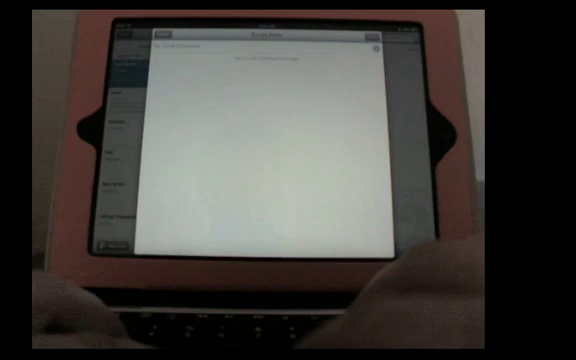